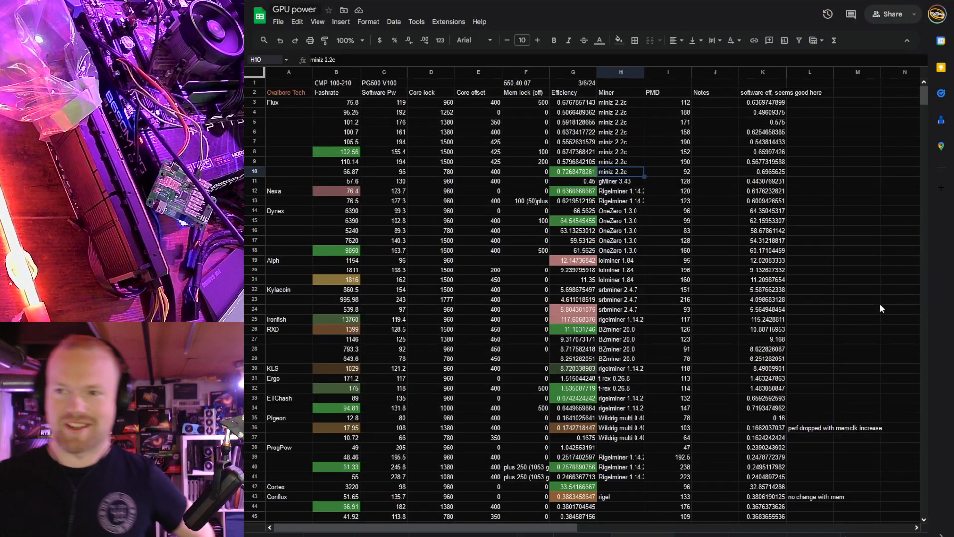
mouse_move(885, 297)
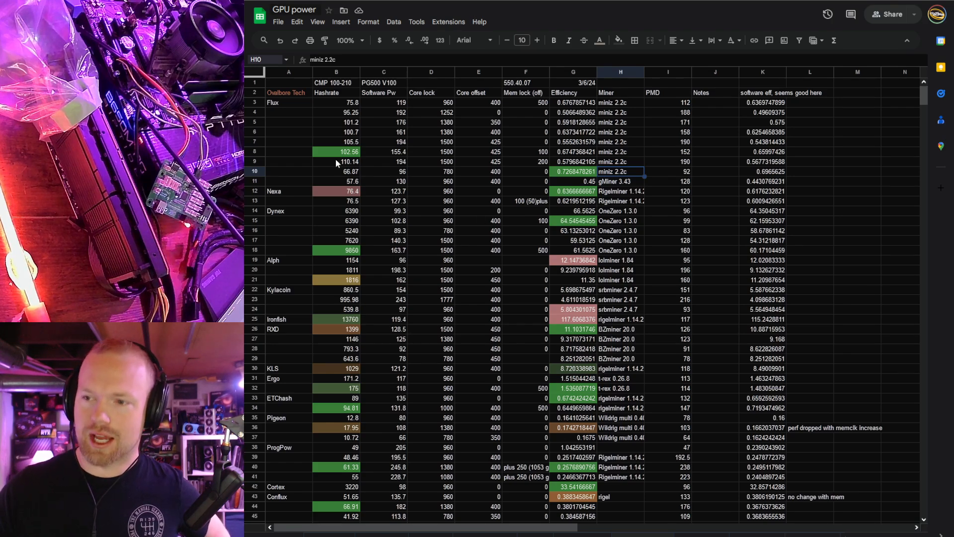
left_click(336, 152)
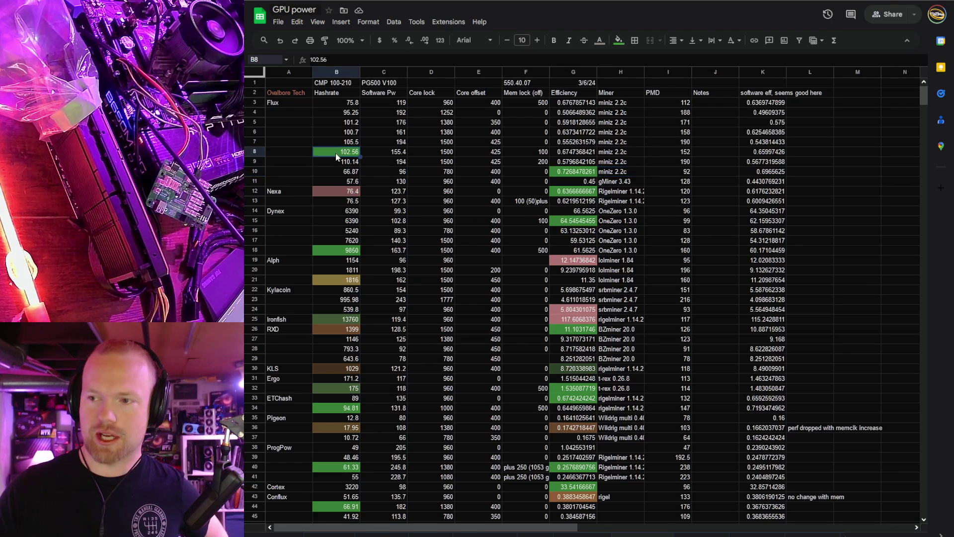
left_click(573, 172)
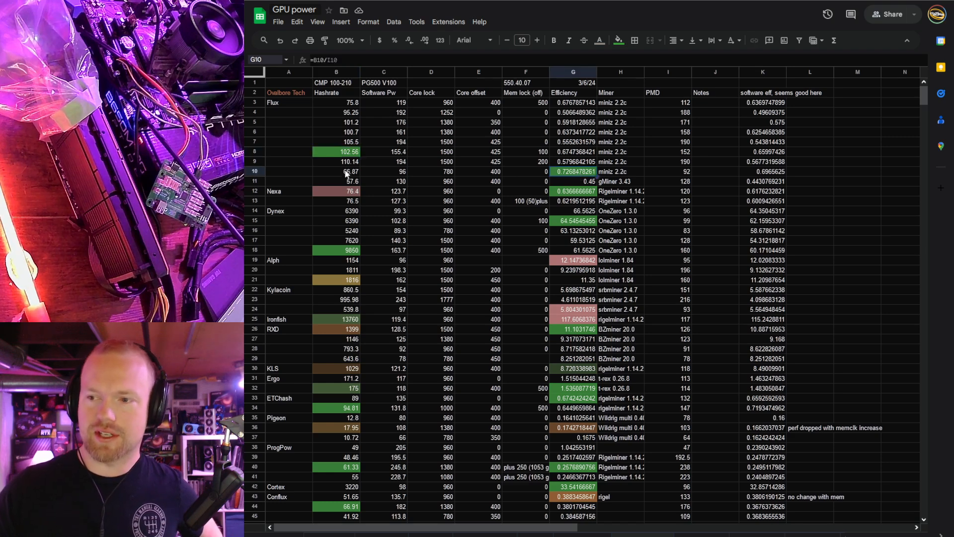
mouse_move(520, 174)
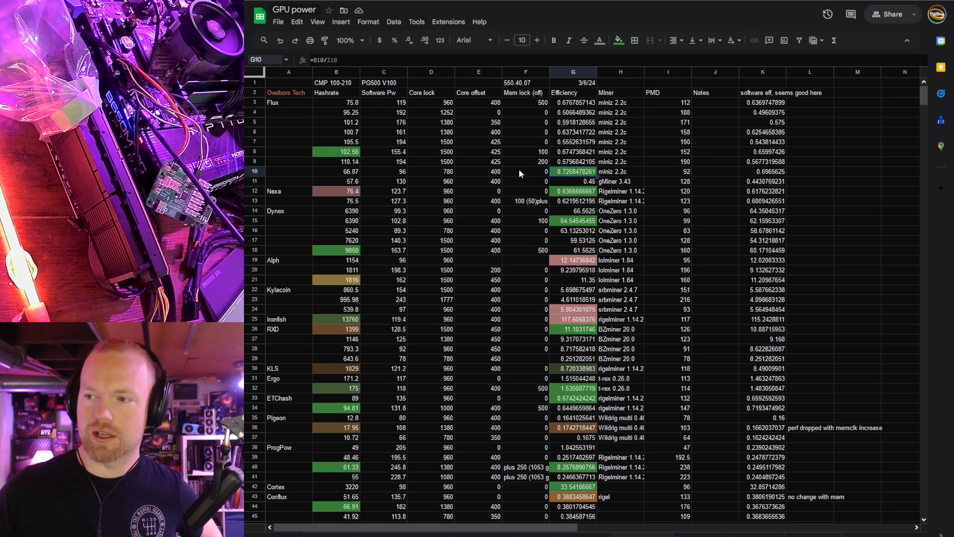
left_click(525, 171)
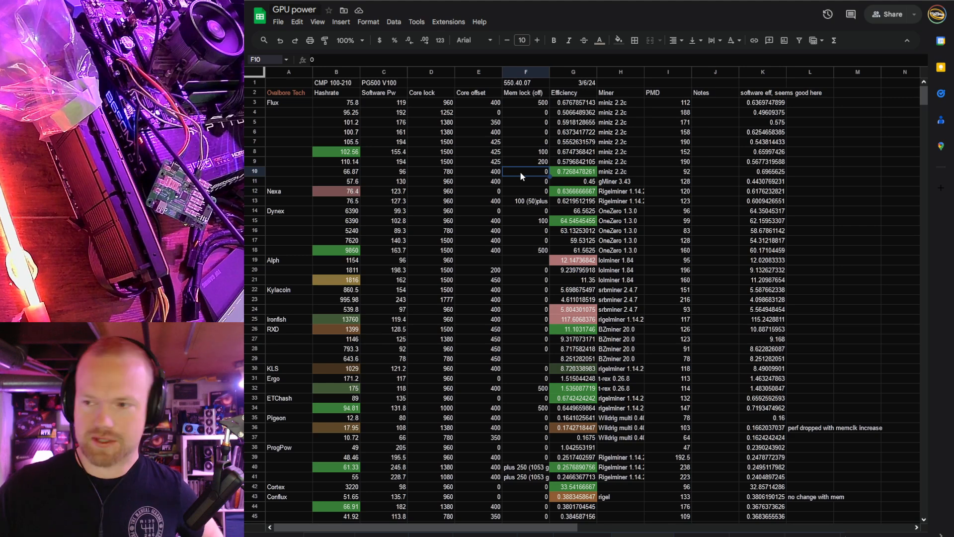
left_click(572, 171)
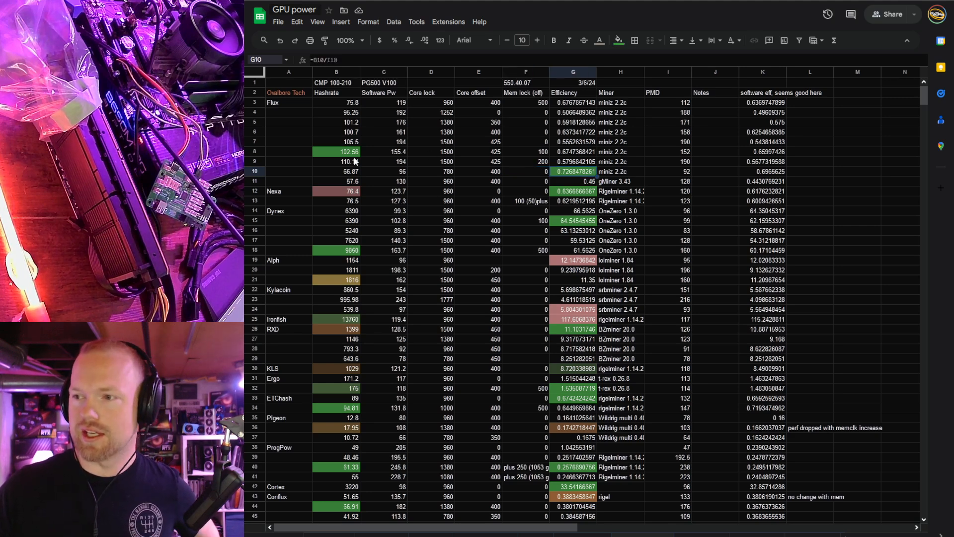
left_click(336, 151)
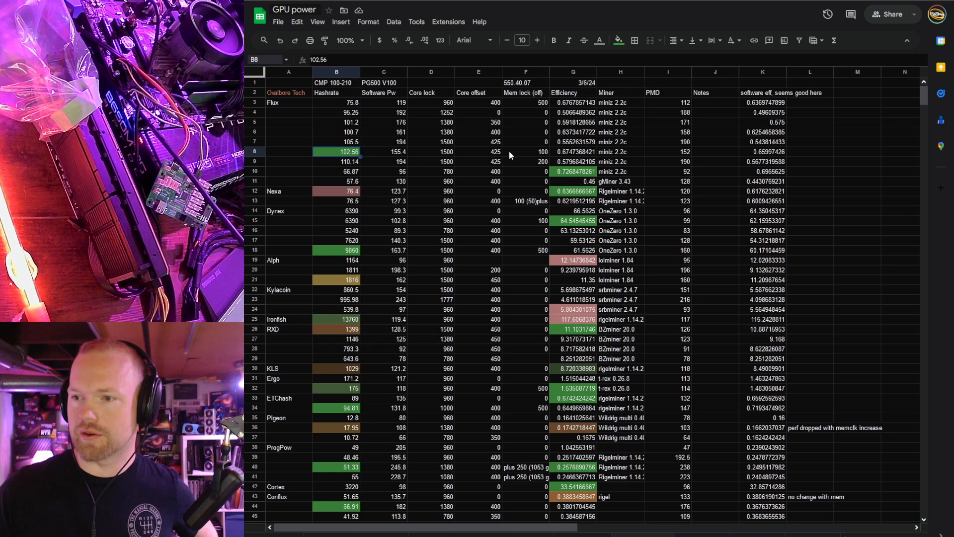
mouse_move(580, 157)
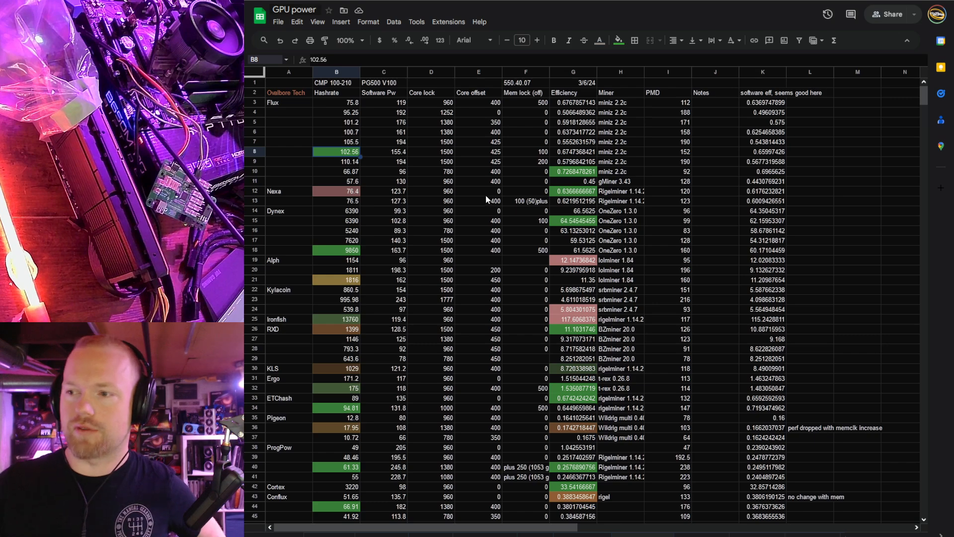
scroll("down", 3)
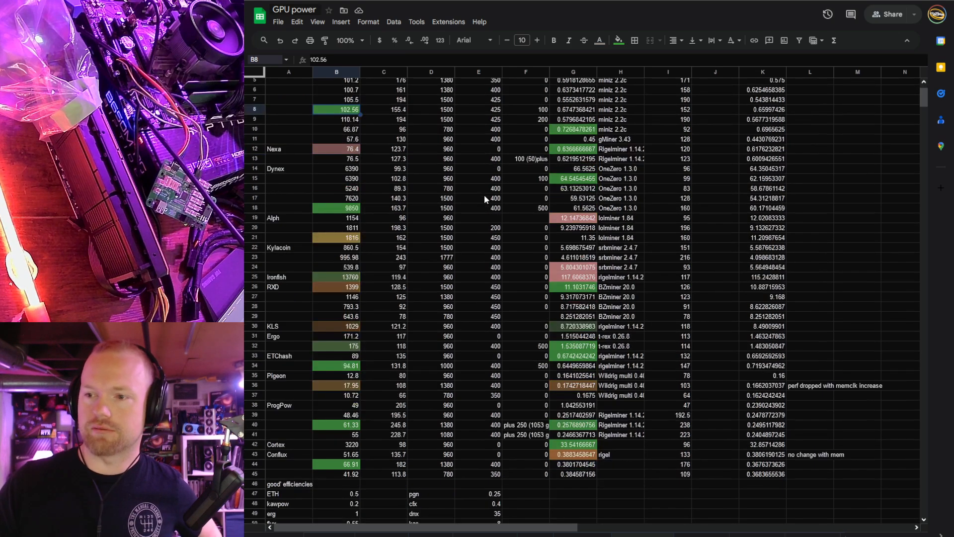
left_click(336, 149)
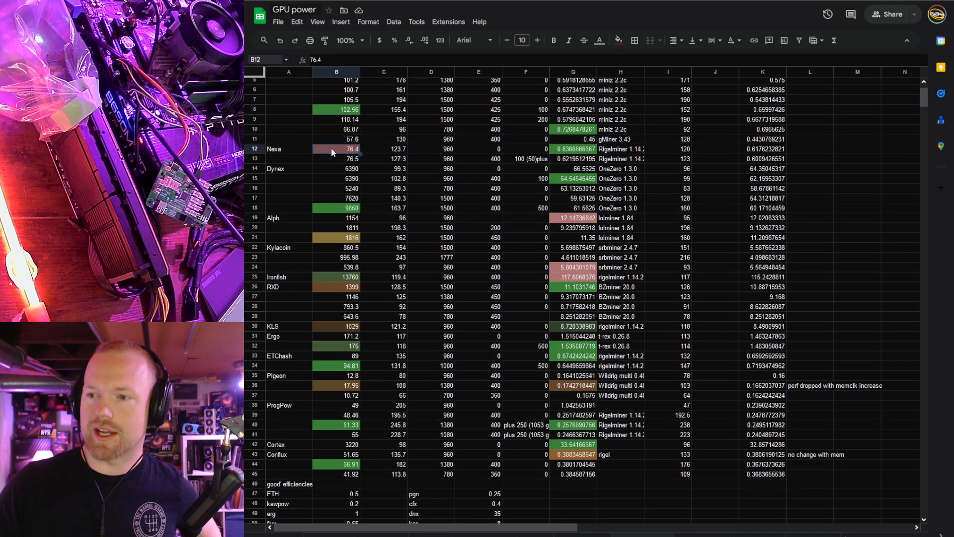
left_click(572, 149)
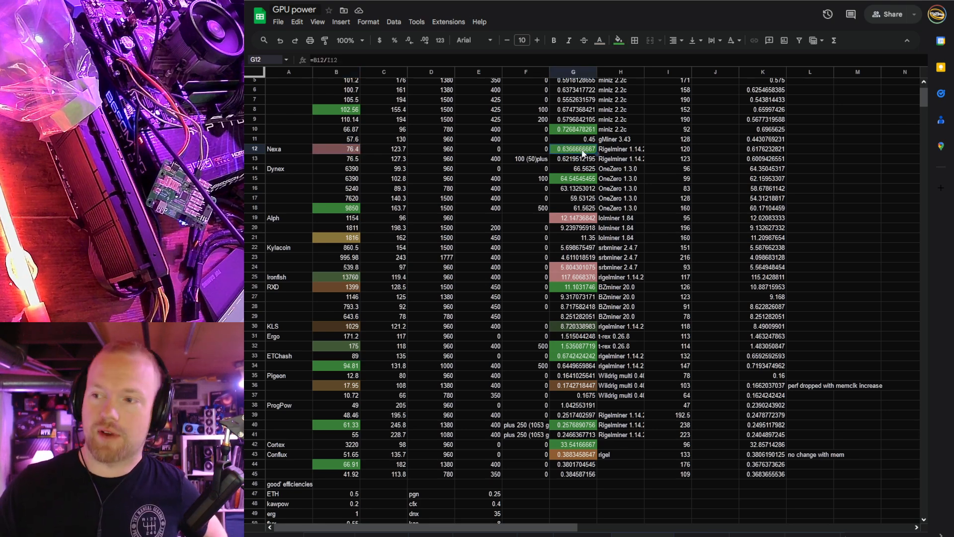
left_click(337, 188)
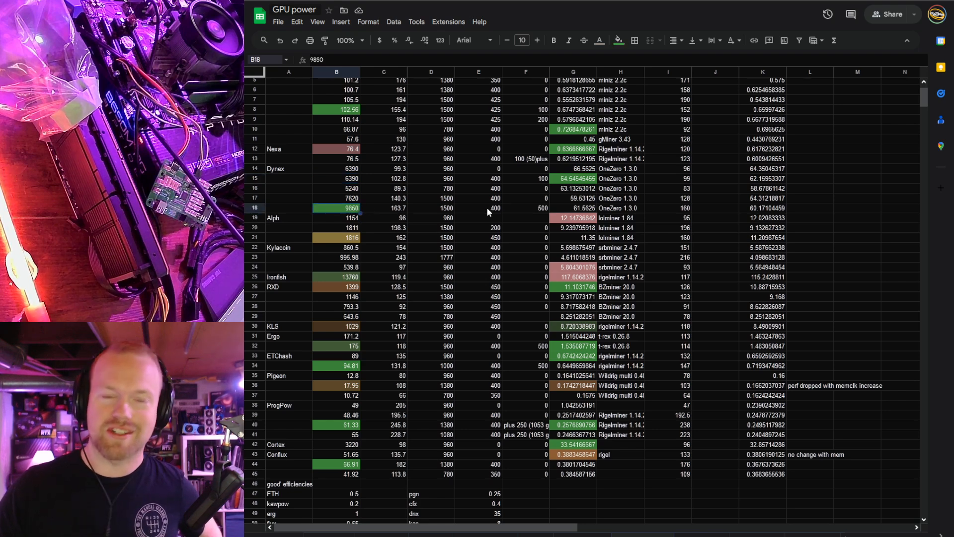
mouse_move(439, 230)
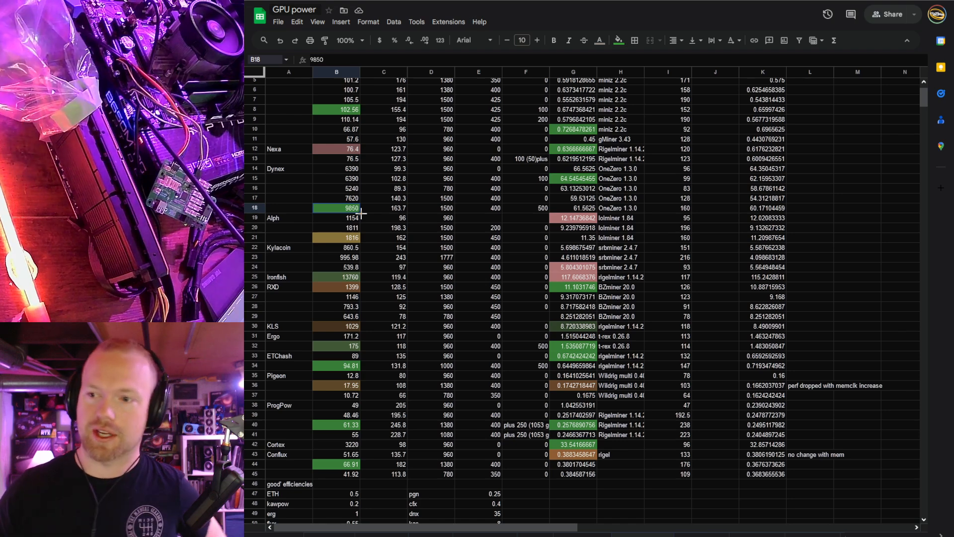
left_click(336, 237)
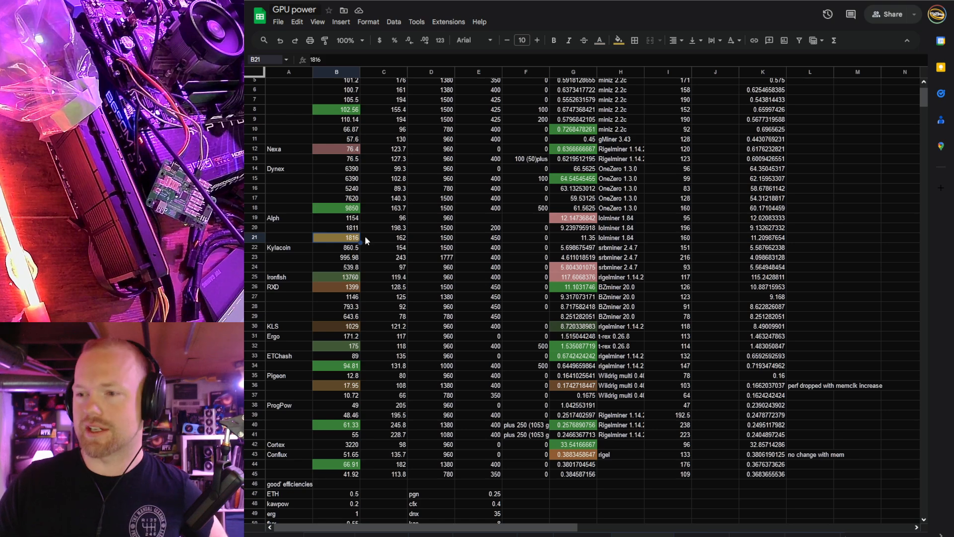
mouse_move(589, 237)
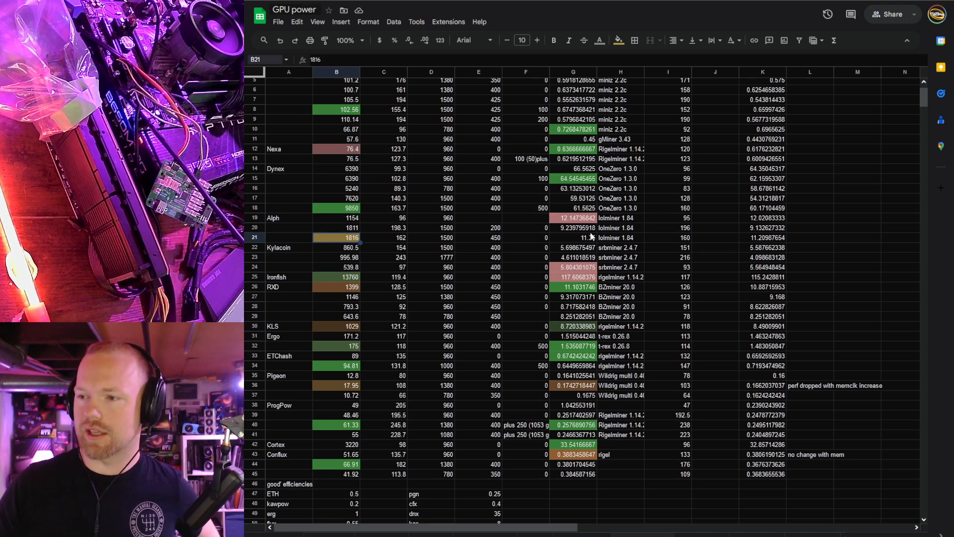
left_click(572, 217)
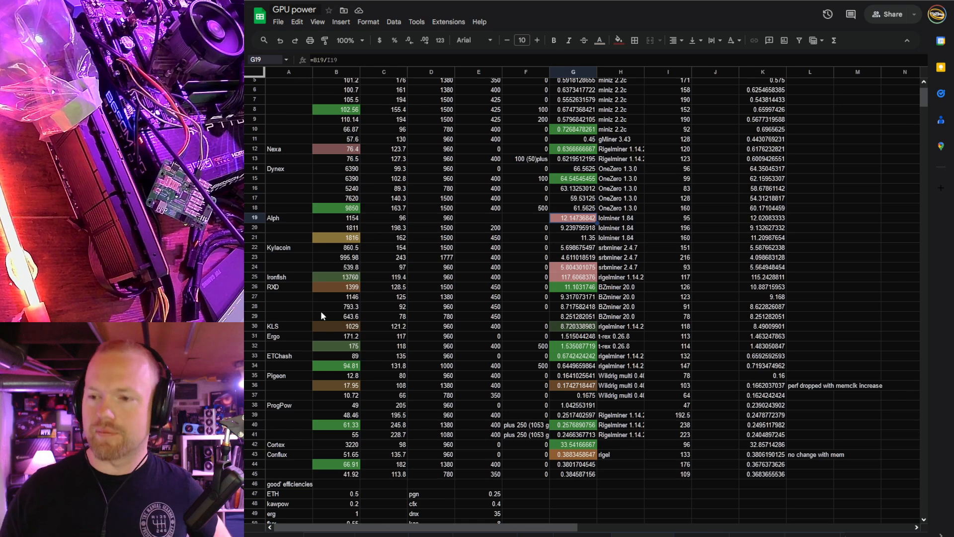
left_click(336, 277)
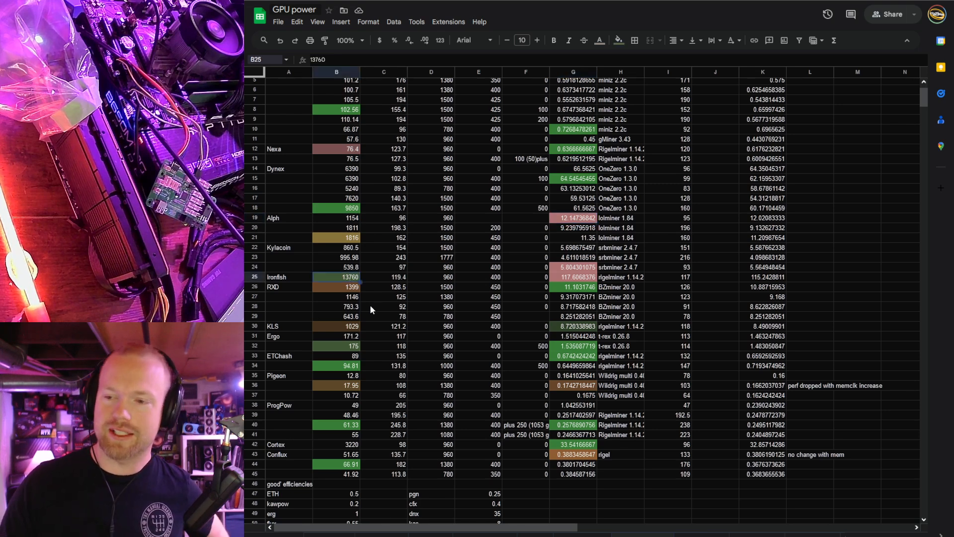
left_click(580, 278)
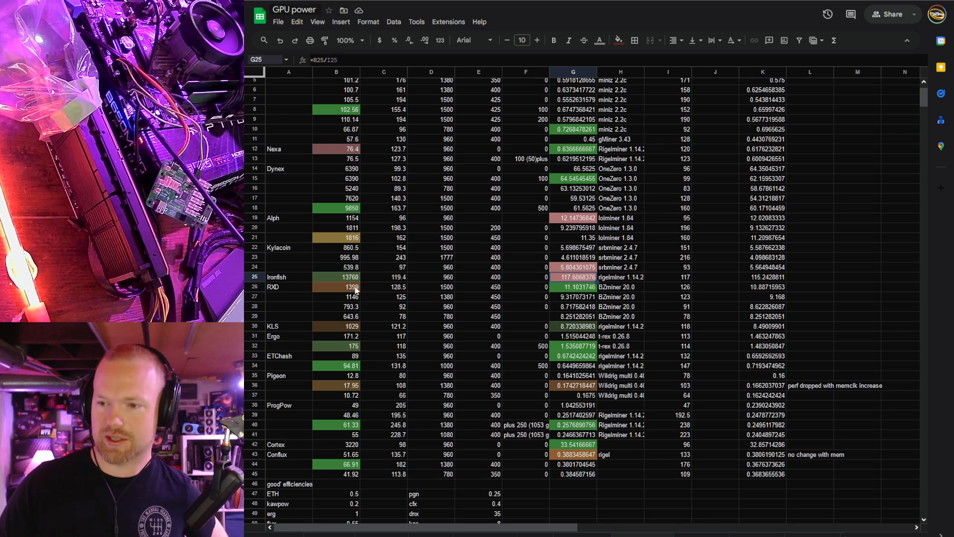
left_click(339, 287)
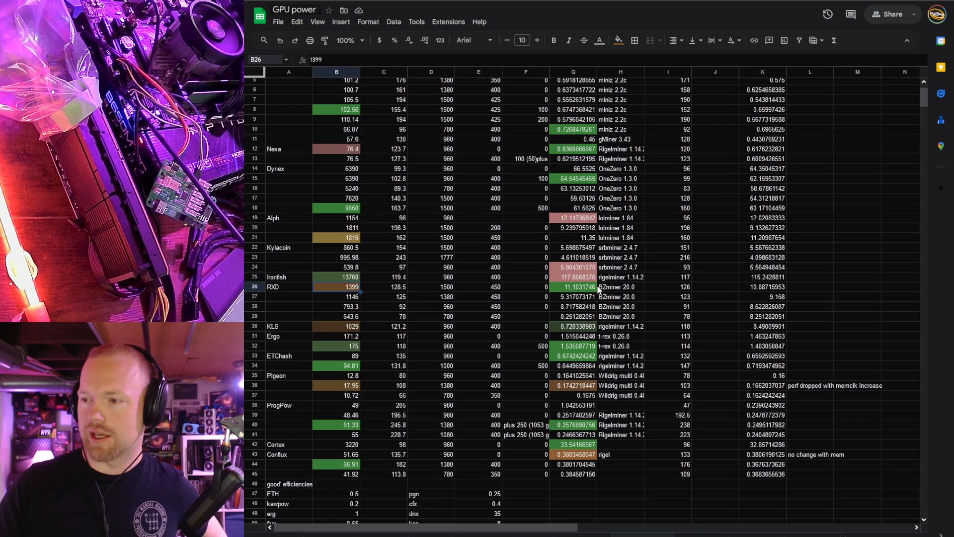
left_click(580, 289)
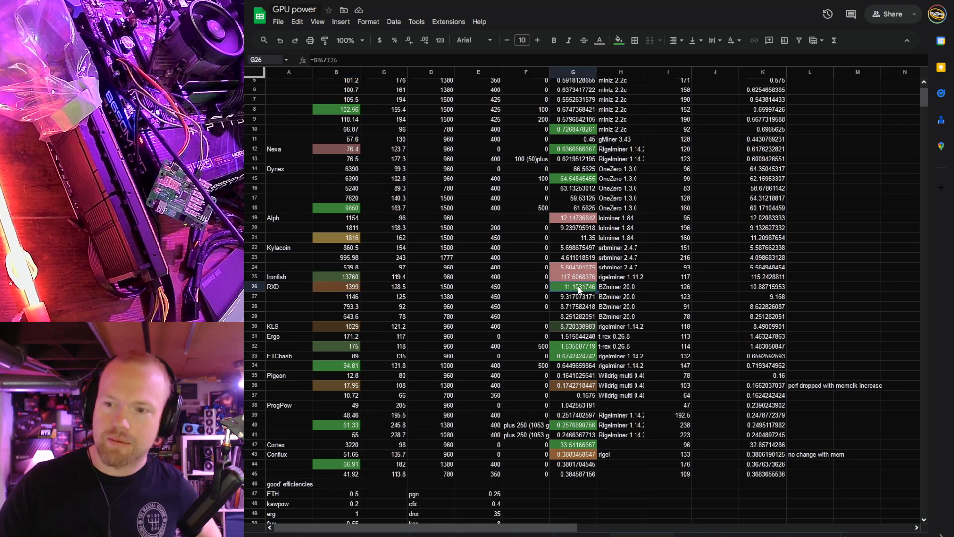
scroll("down", 3)
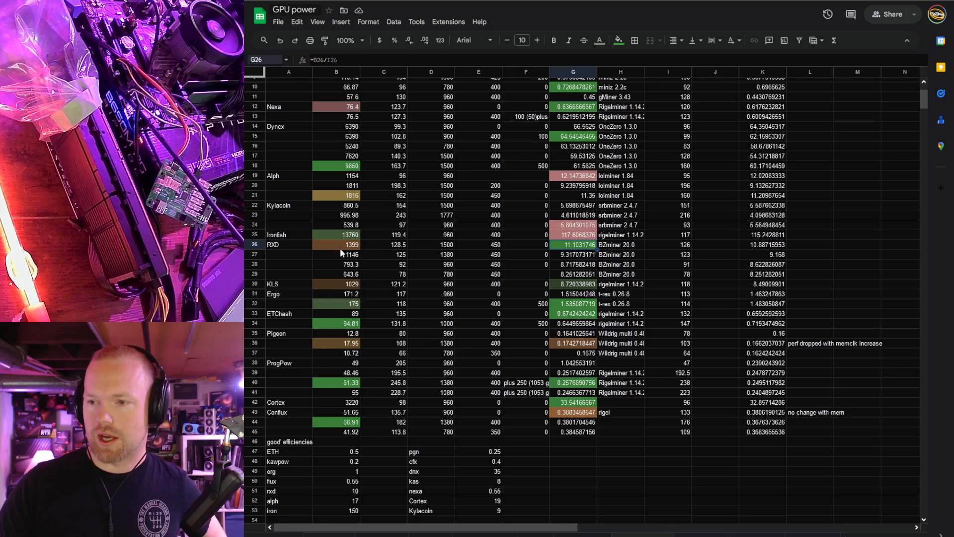
left_click(346, 283)
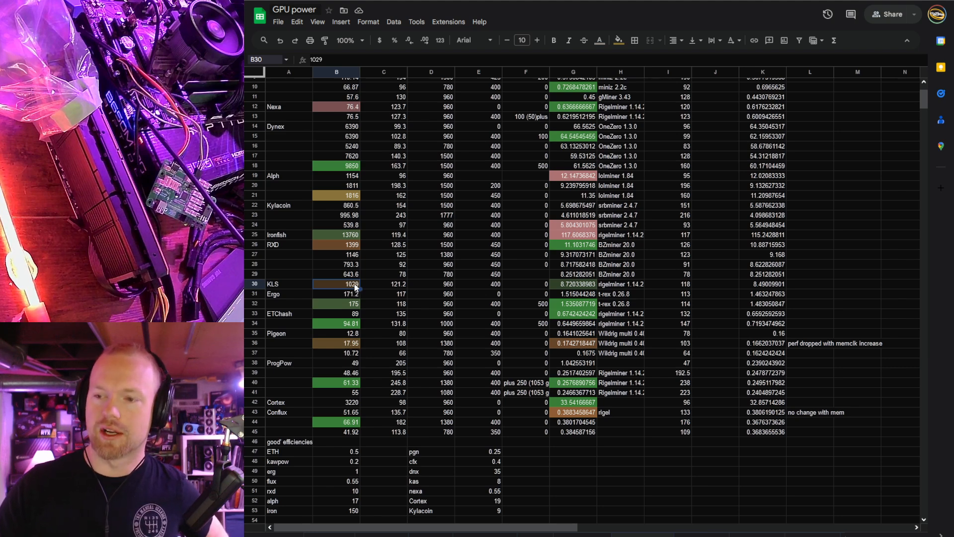
left_click(577, 283)
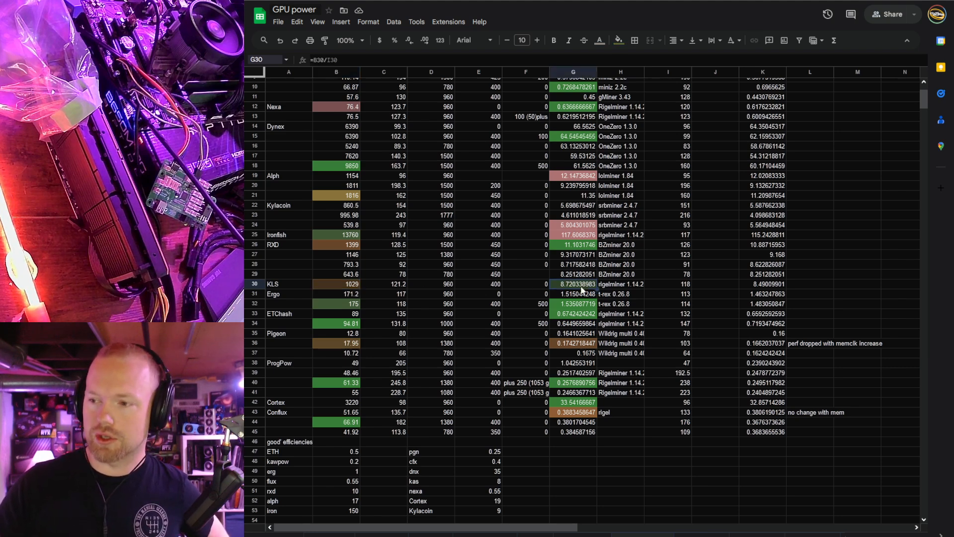
mouse_move(559, 297)
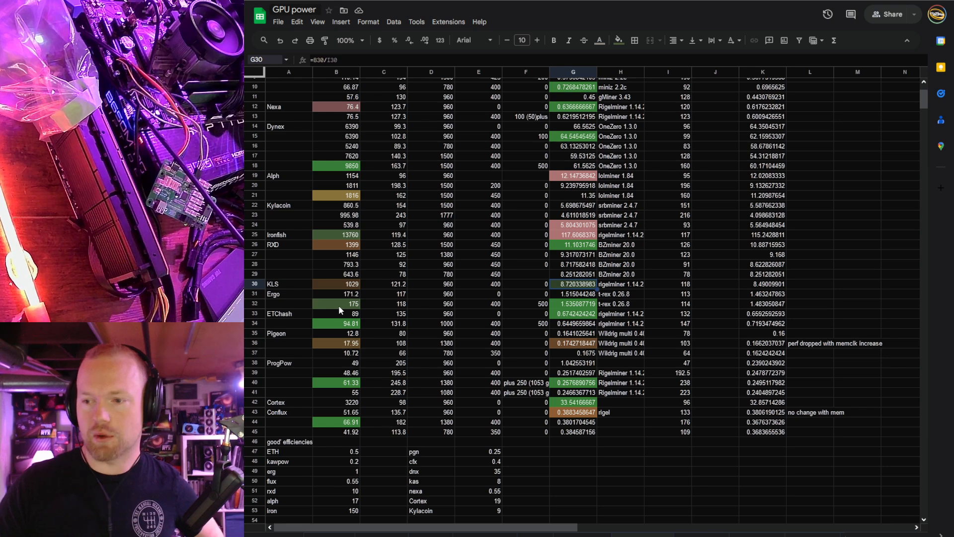
left_click(340, 303)
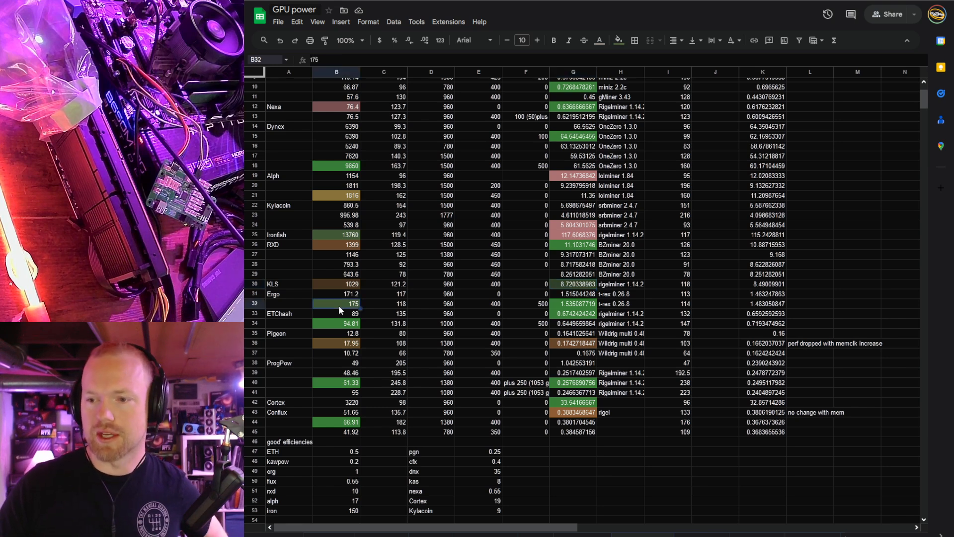
left_click(572, 304)
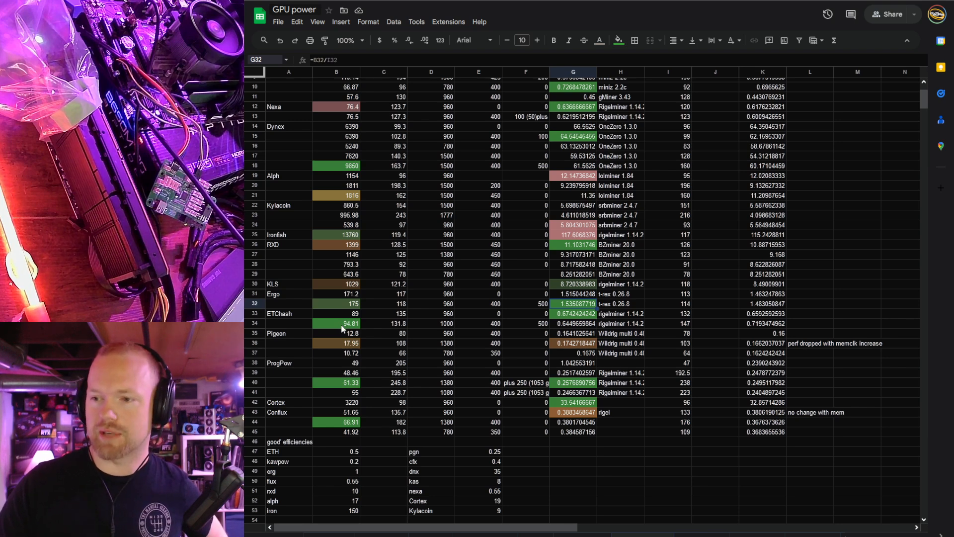
left_click(336, 323)
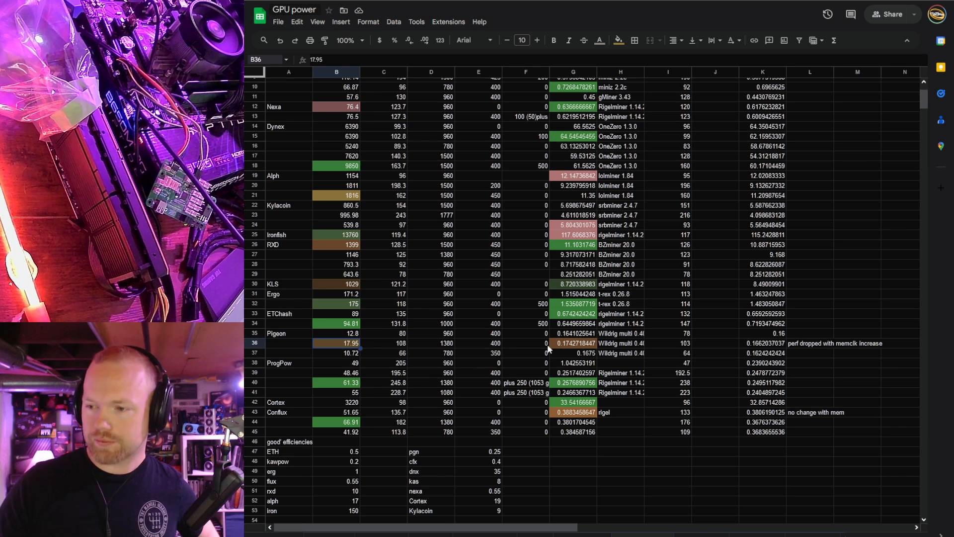
mouse_move(378, 372)
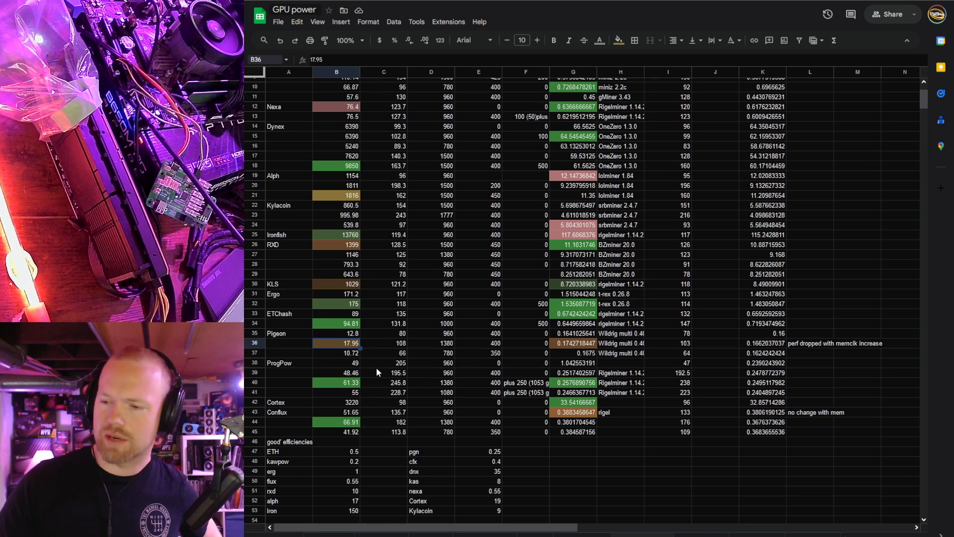
left_click(578, 343)
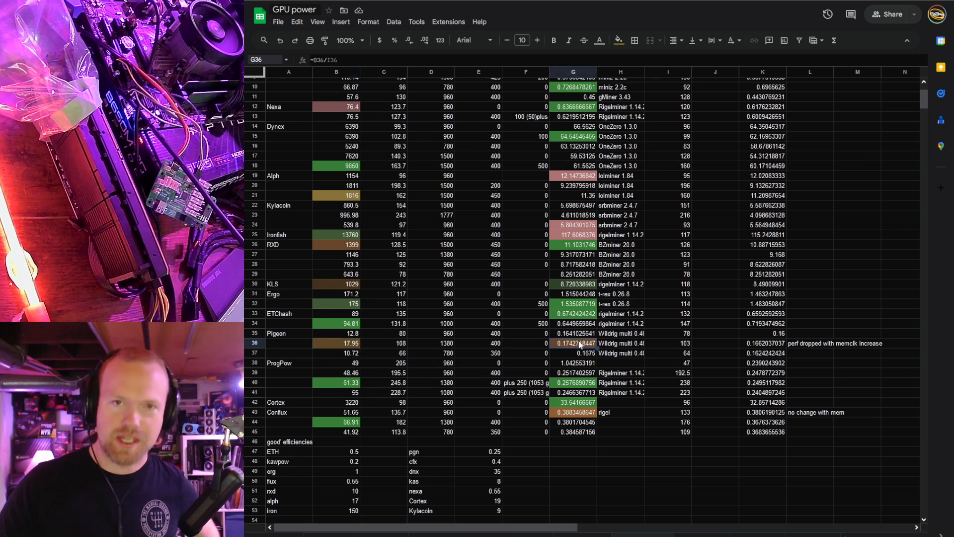
left_click(342, 383)
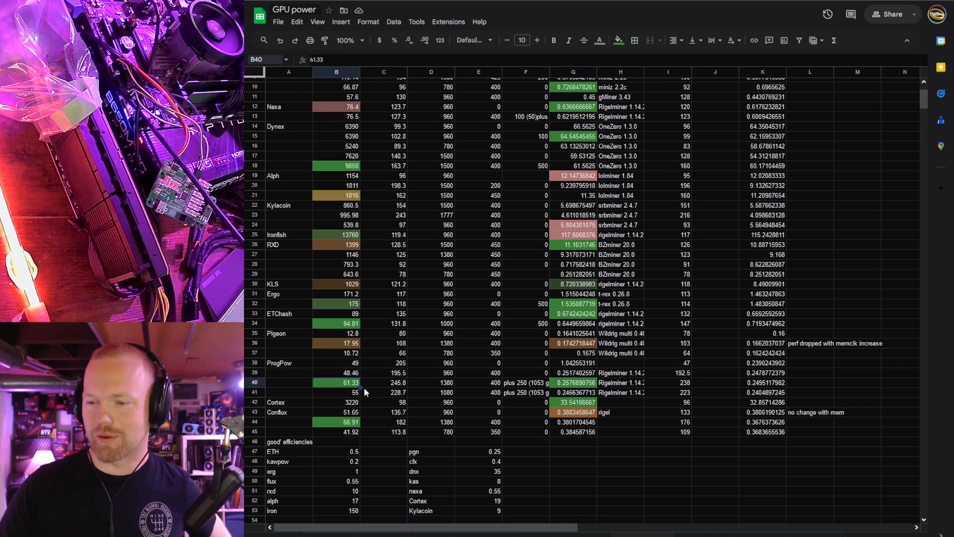
left_click(572, 382)
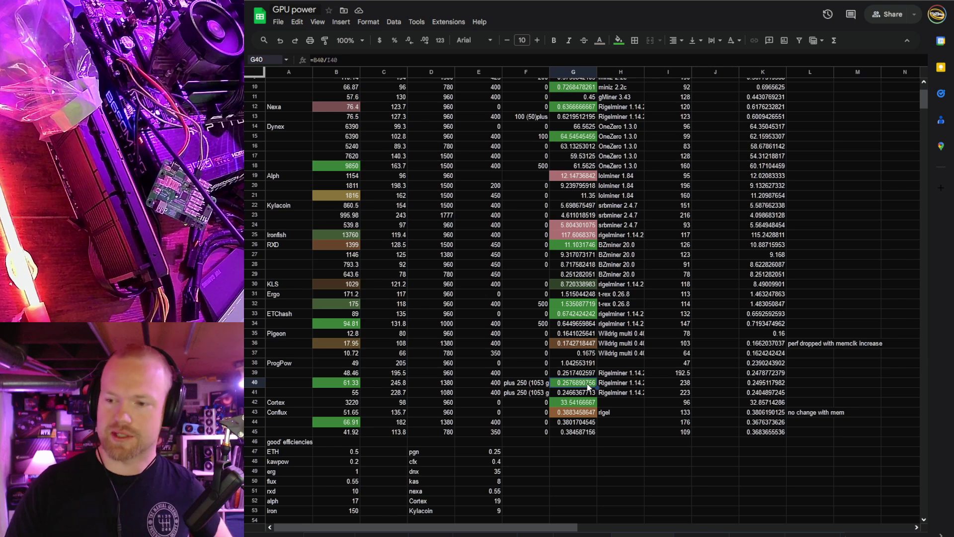
mouse_move(377, 422)
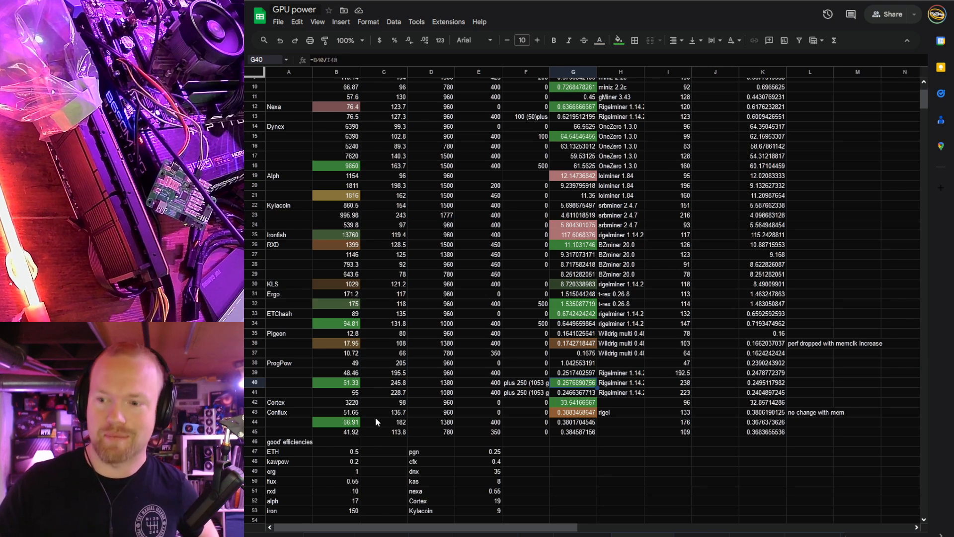
left_click(385, 382)
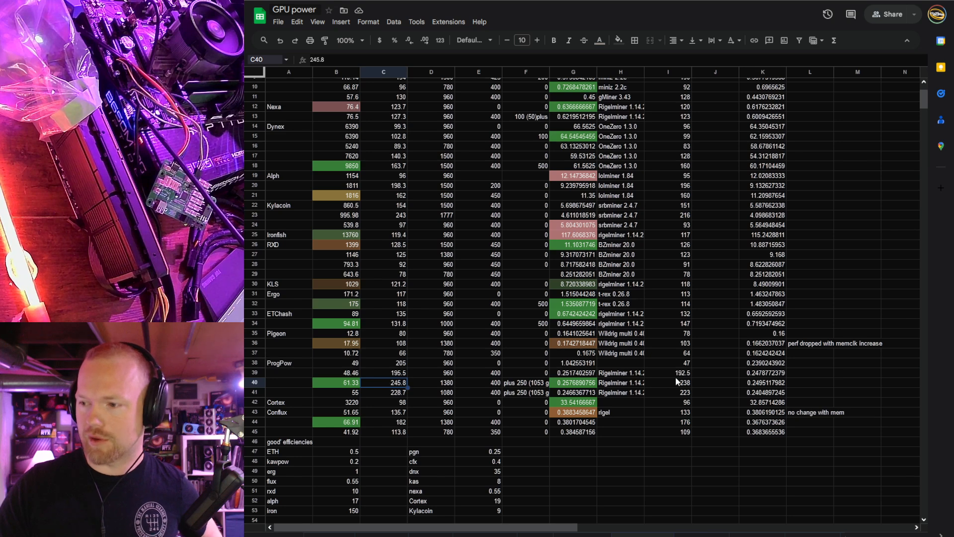
left_click(676, 382)
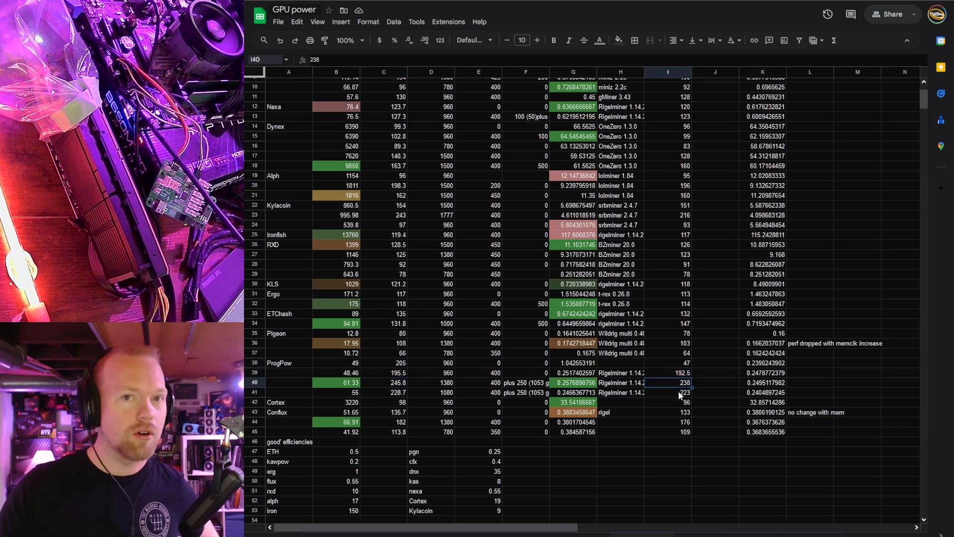
mouse_move(662, 416)
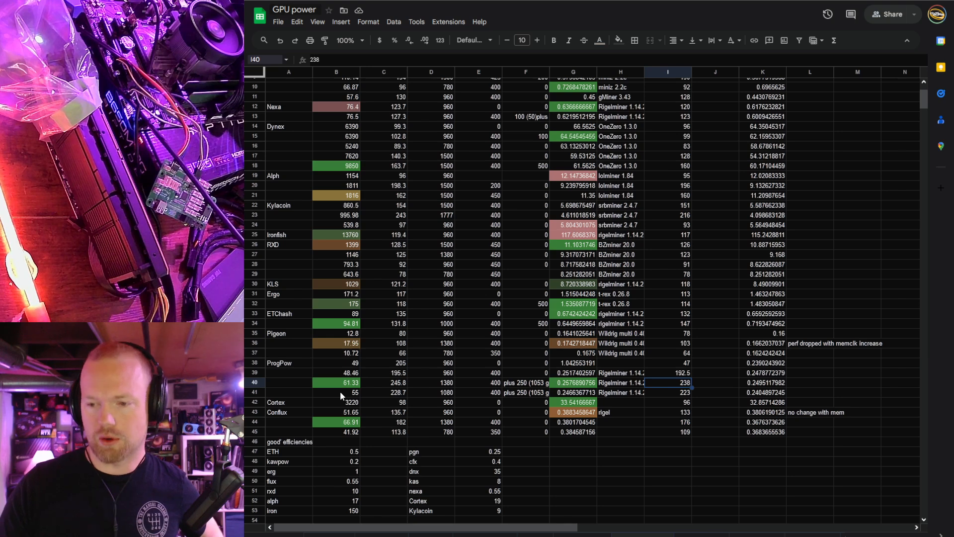
left_click(337, 402)
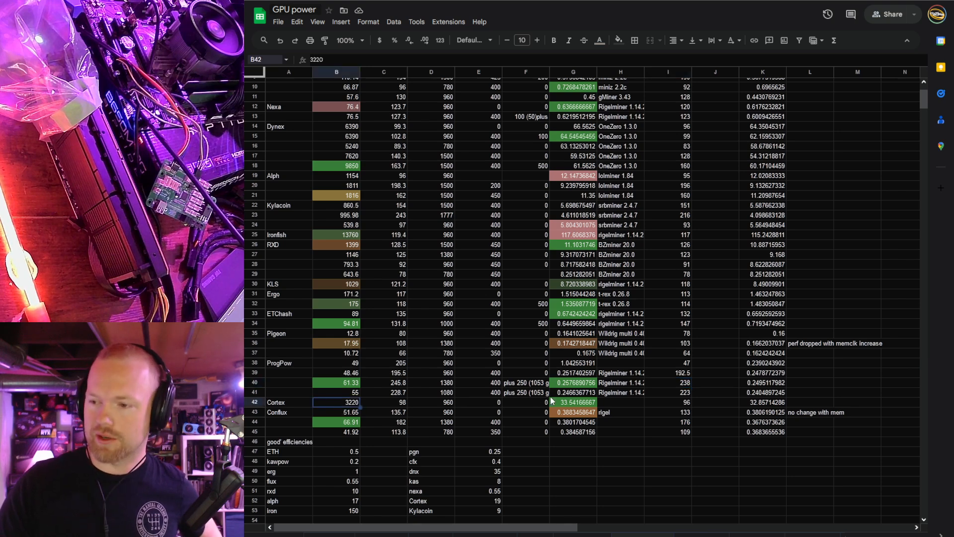
left_click(572, 402)
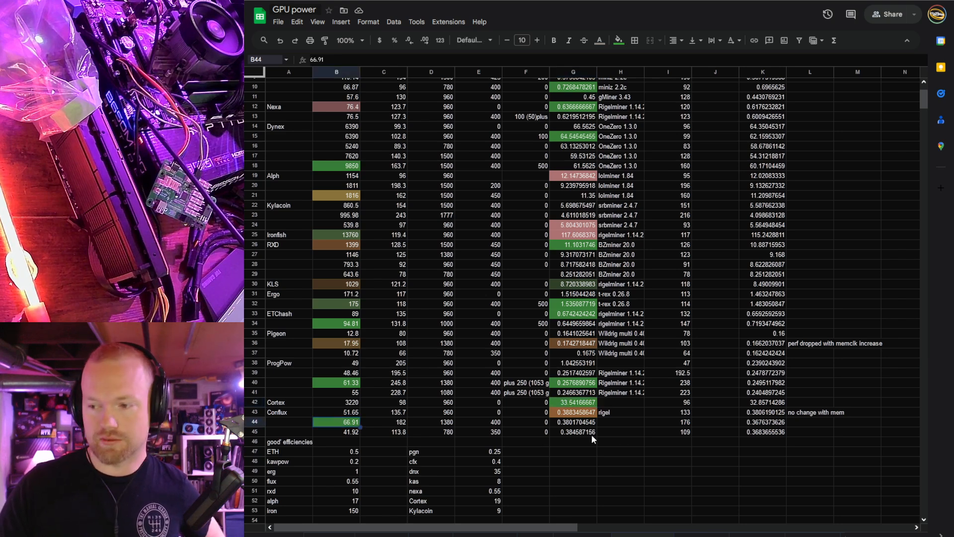
left_click(572, 411)
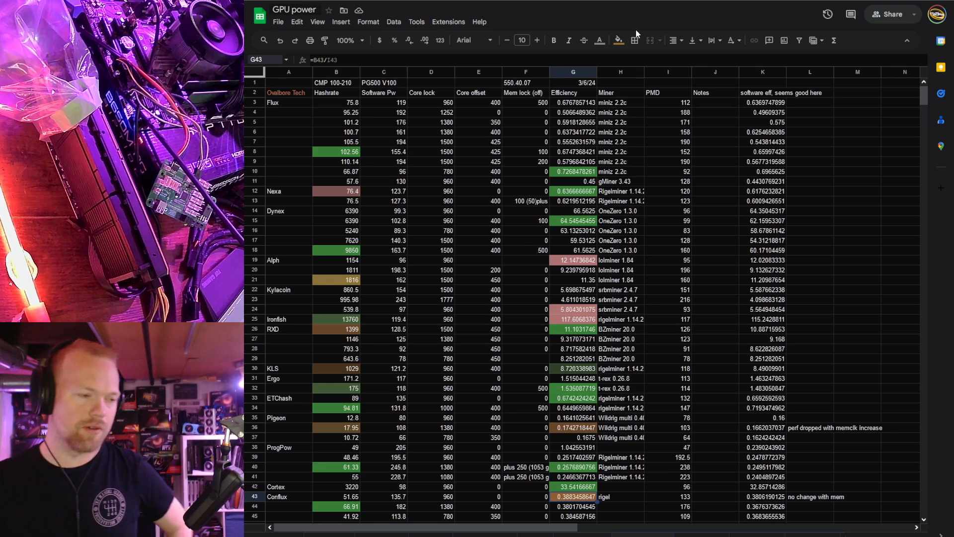
mouse_move(645, 15)
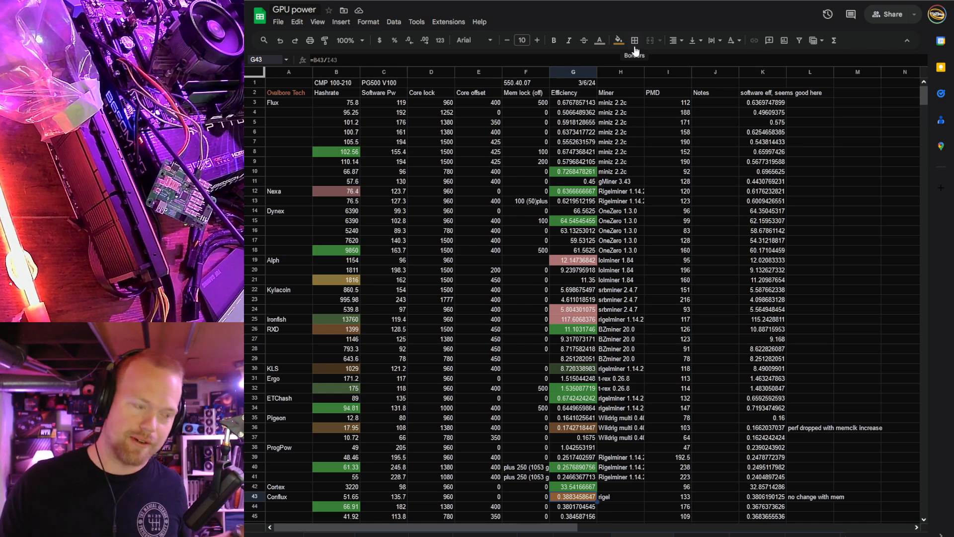
mouse_move(619, 39)
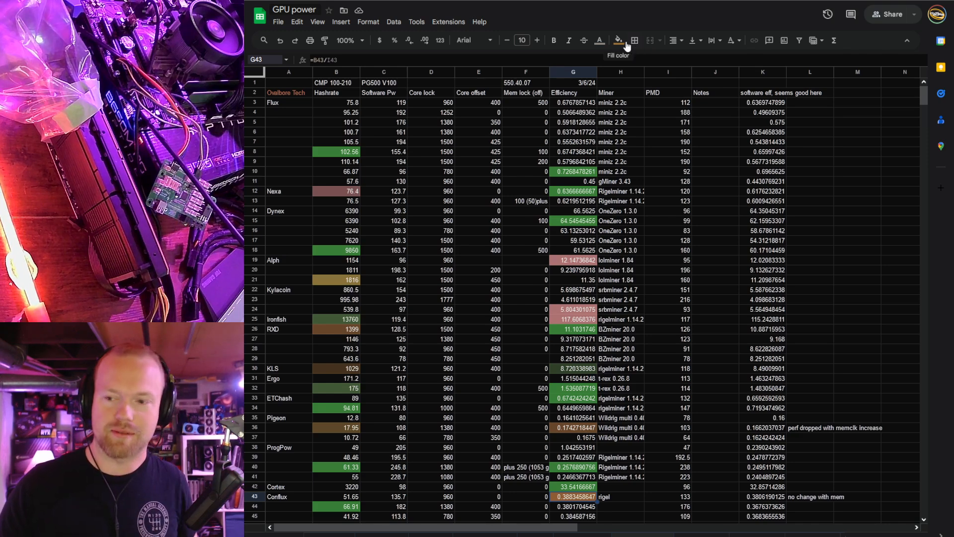
mouse_move(592, 269)
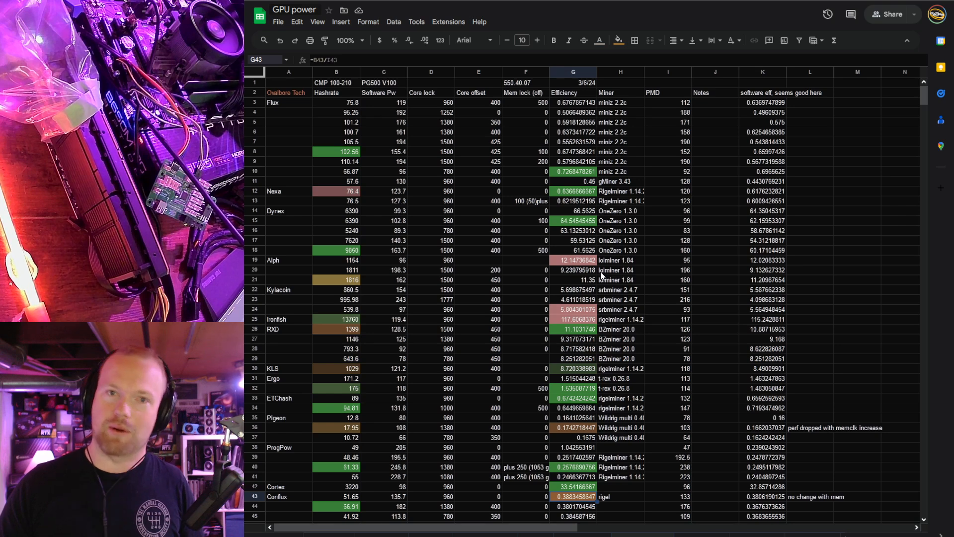